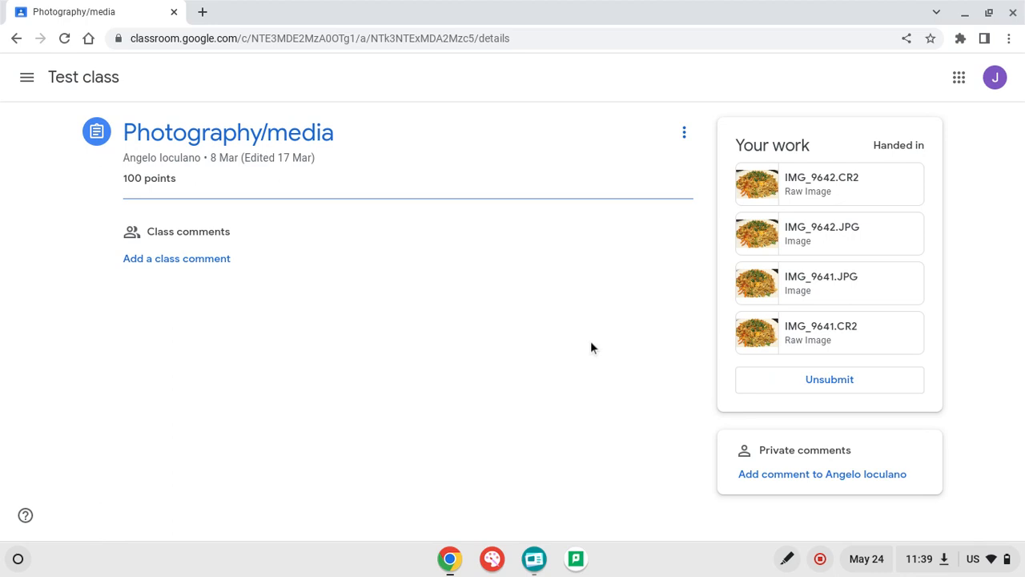
pyautogui.moveTo(524, 294)
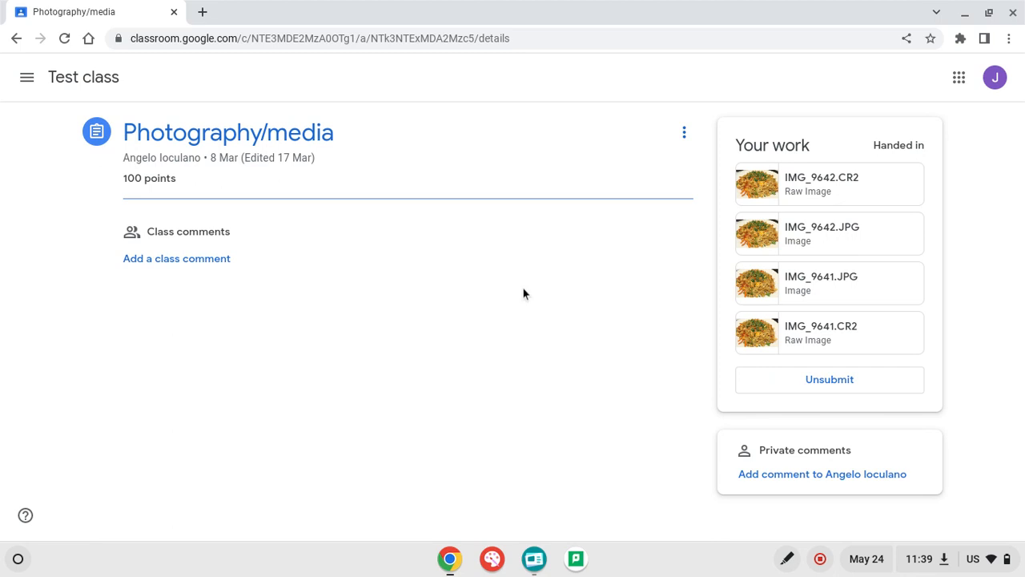
pyautogui.moveTo(678, 323)
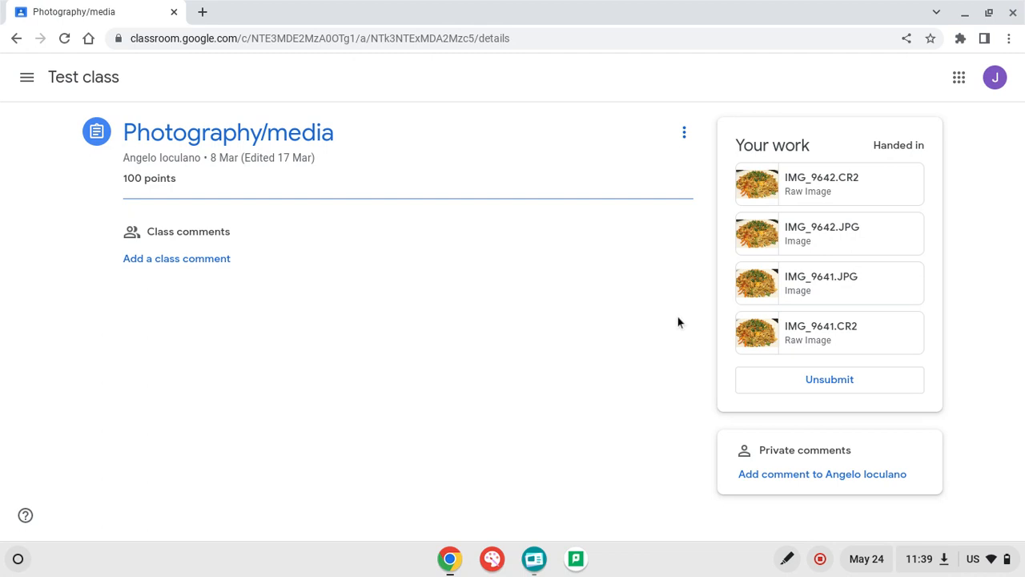
pyautogui.moveTo(295, 154)
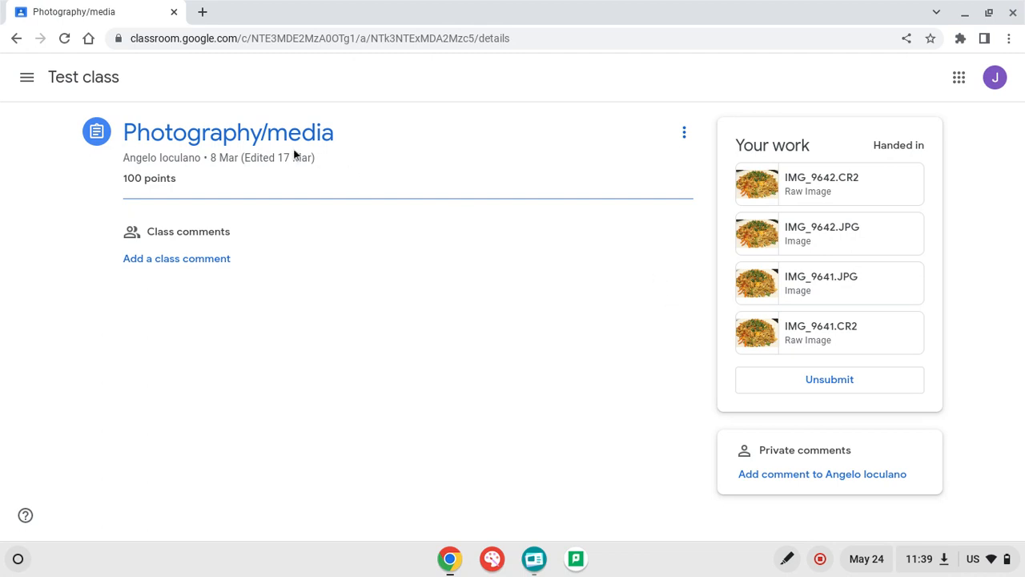
pyautogui.moveTo(559, 242)
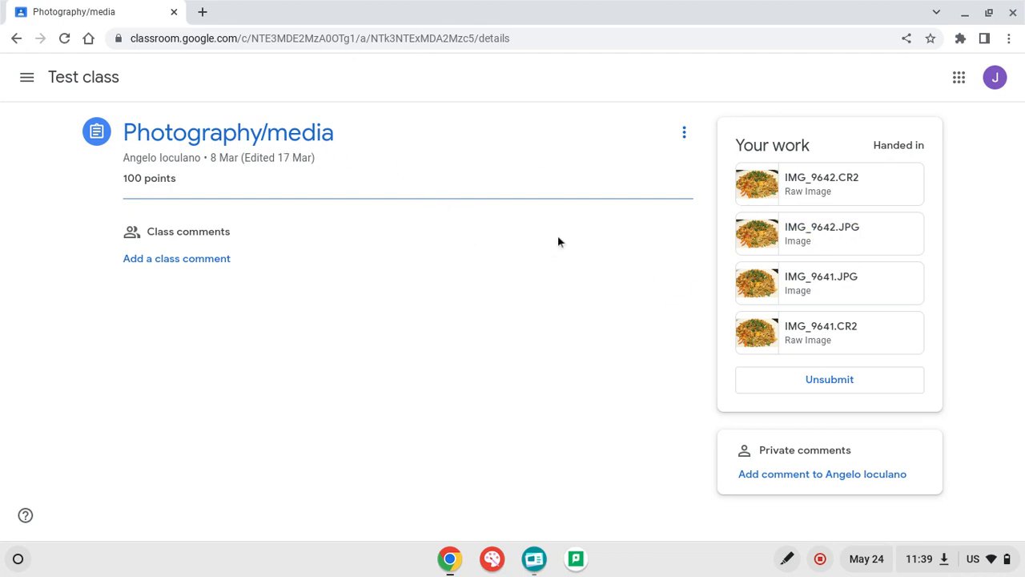
pyautogui.moveTo(757, 236)
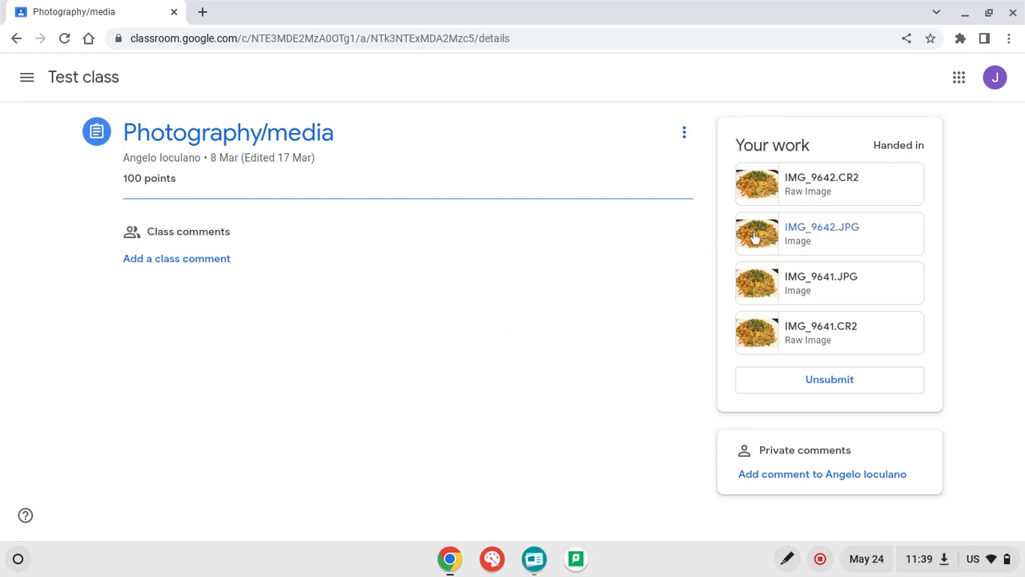
pyautogui.moveTo(811, 237)
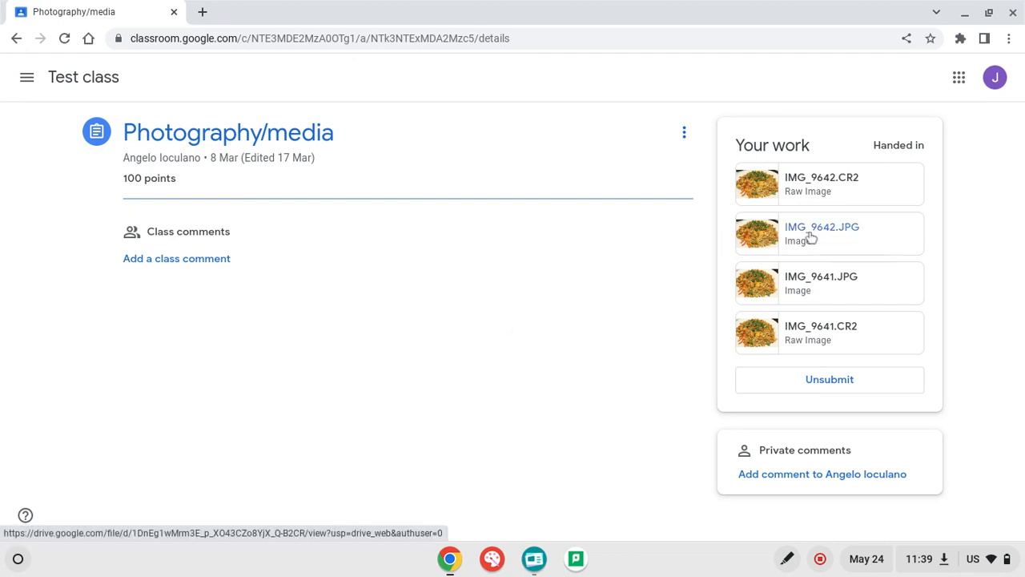
# - Preview the IMG_9642.JPG noodle photo from Your work and show its More actions menu
pyautogui.click(821, 233)
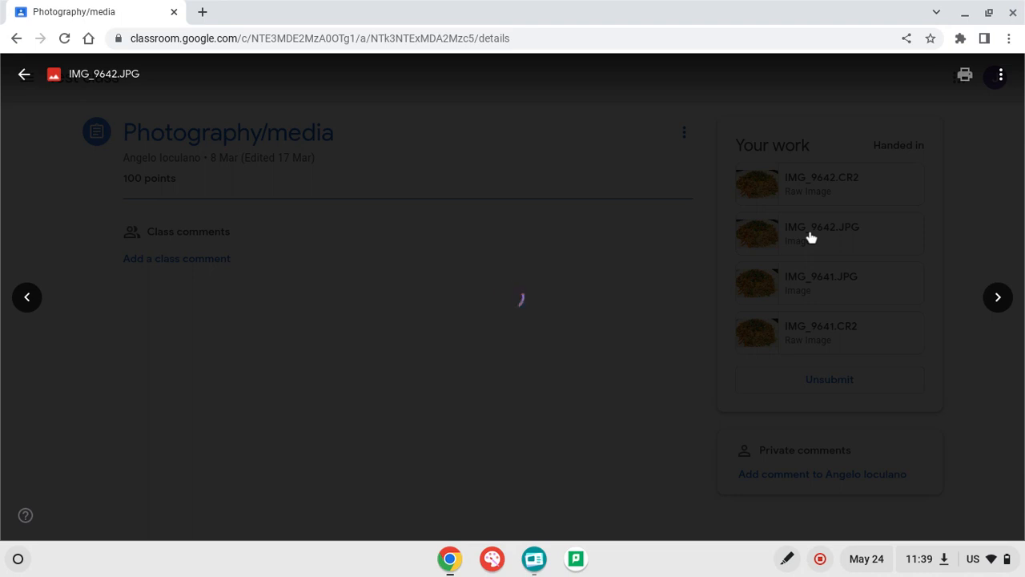
pyautogui.click(829, 233)
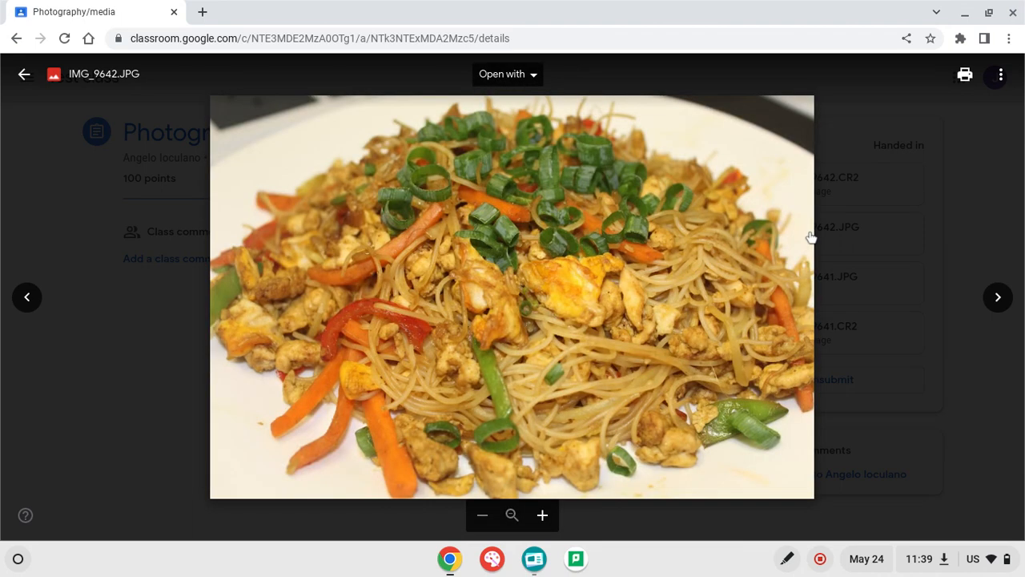
pyautogui.moveTo(773, 209)
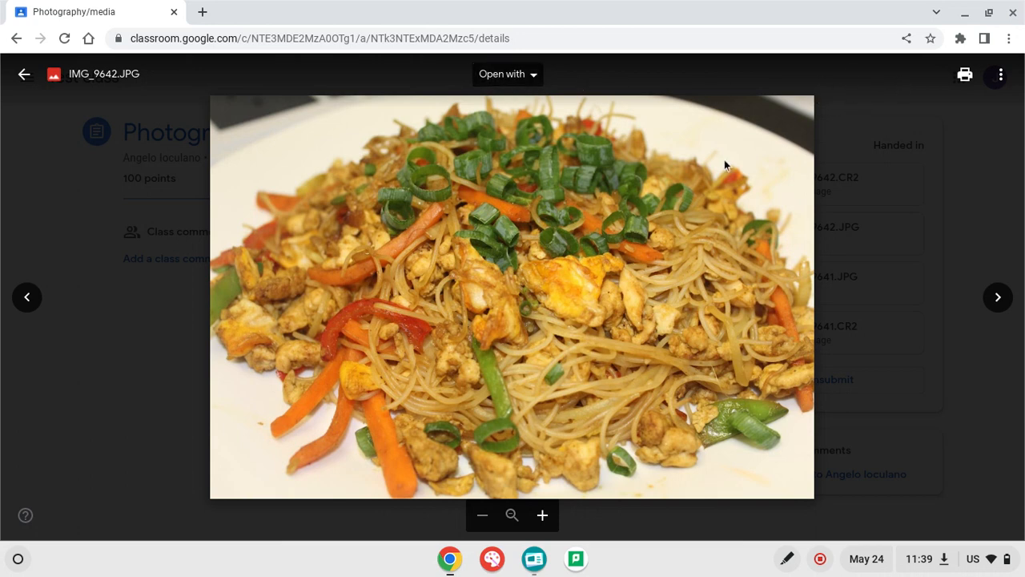
pyautogui.moveTo(969, 118)
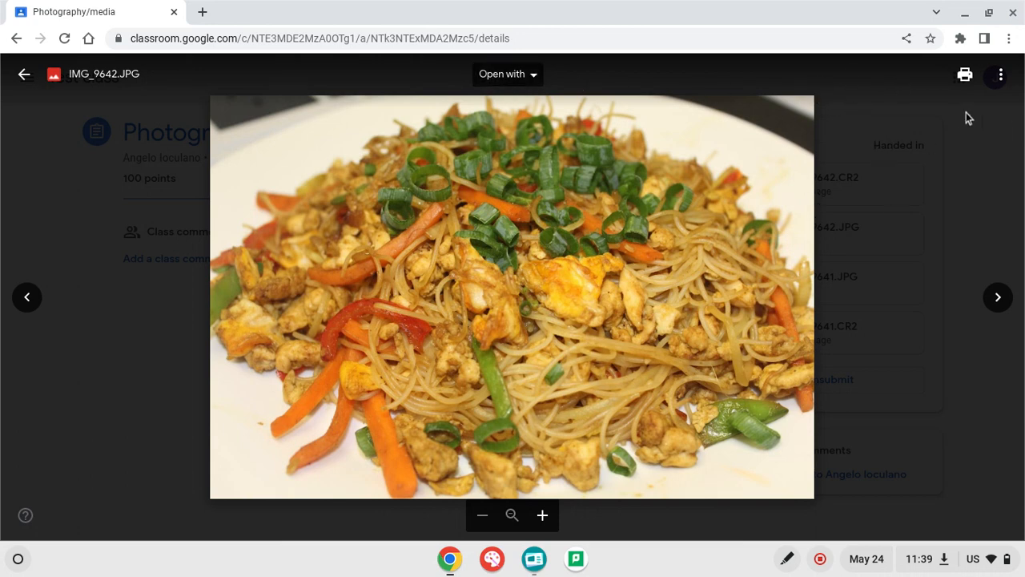
pyautogui.moveTo(999, 74)
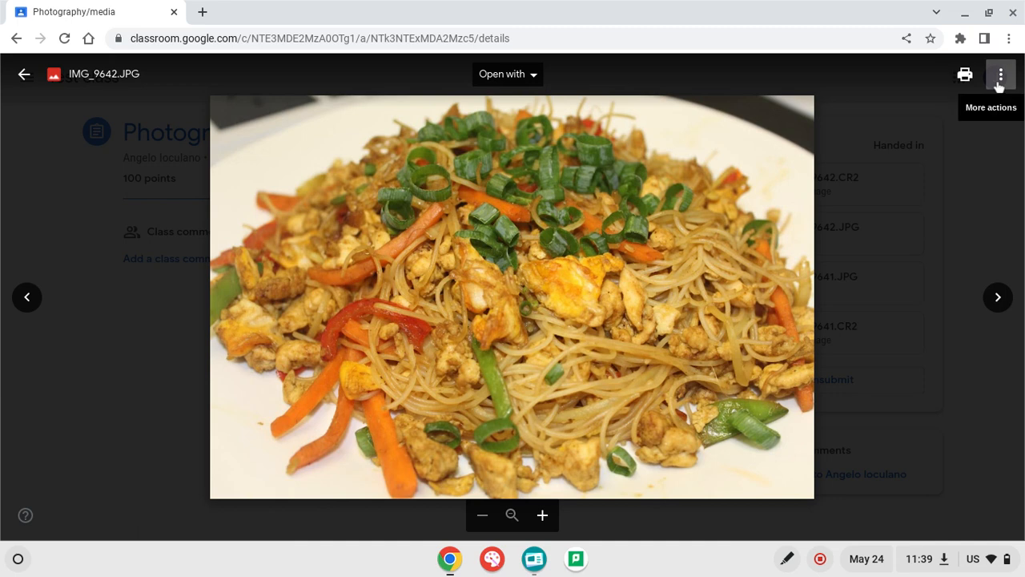
pyautogui.click(1000, 74)
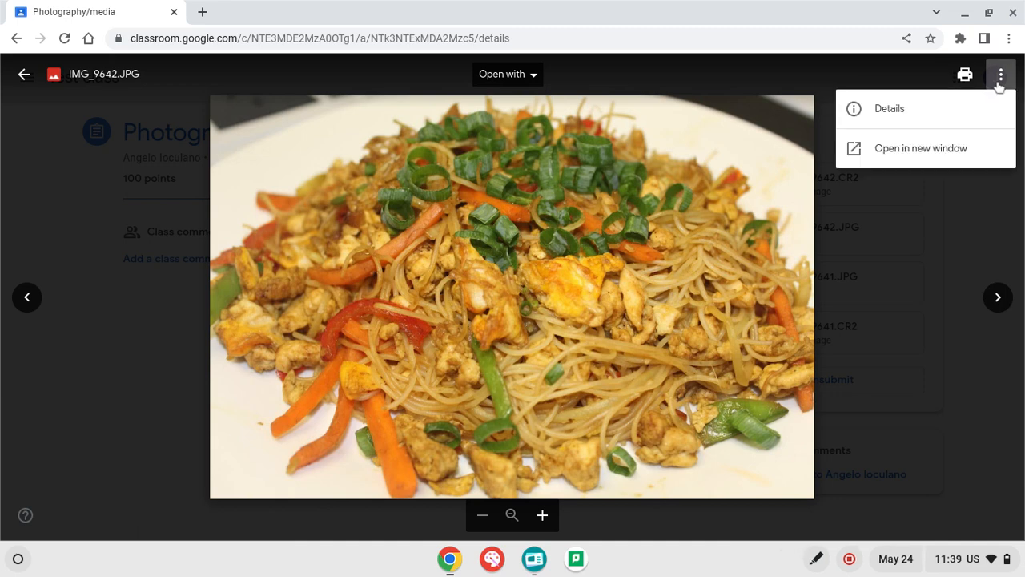
pyautogui.moveTo(921, 148)
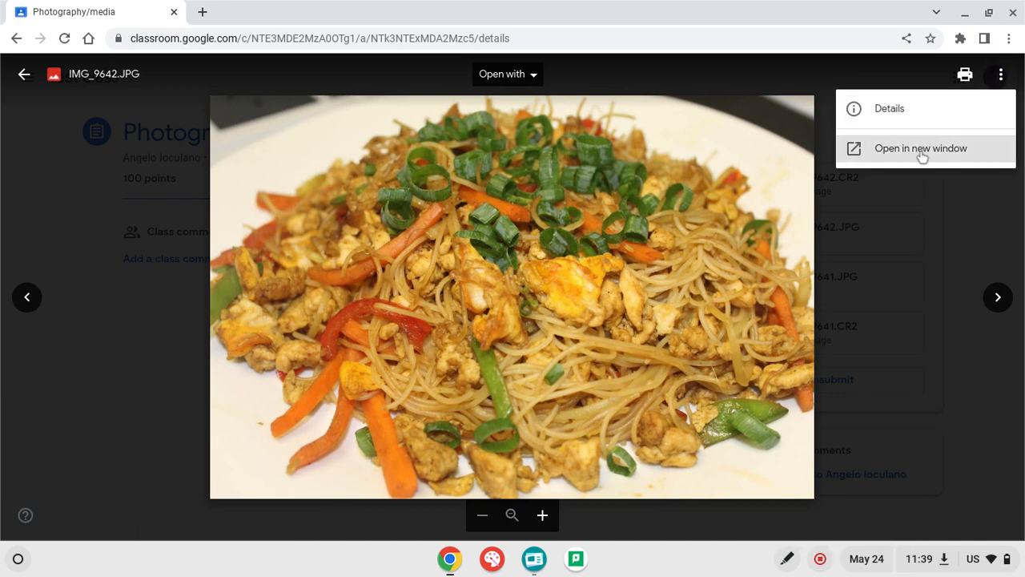
# - Open IMG_9642.JPG in its own Google Drive window and download it
pyautogui.click(920, 148)
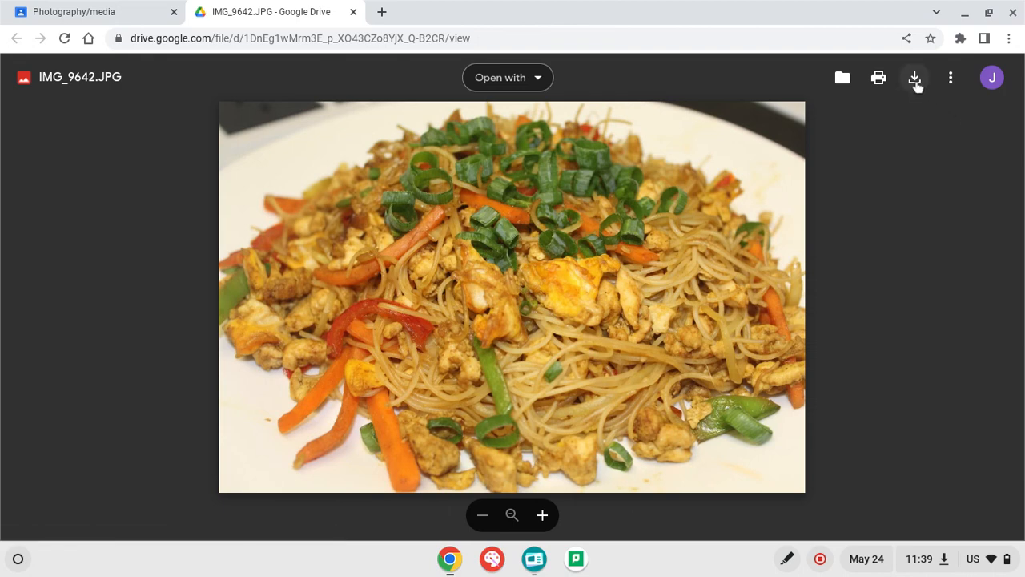
pyautogui.click(914, 77)
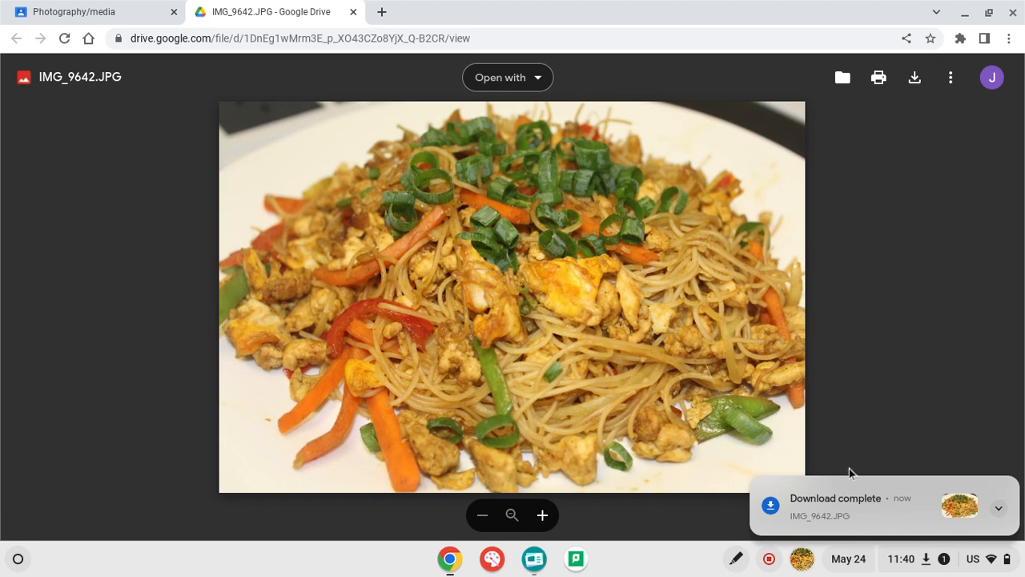
pyautogui.moveTo(728, 482)
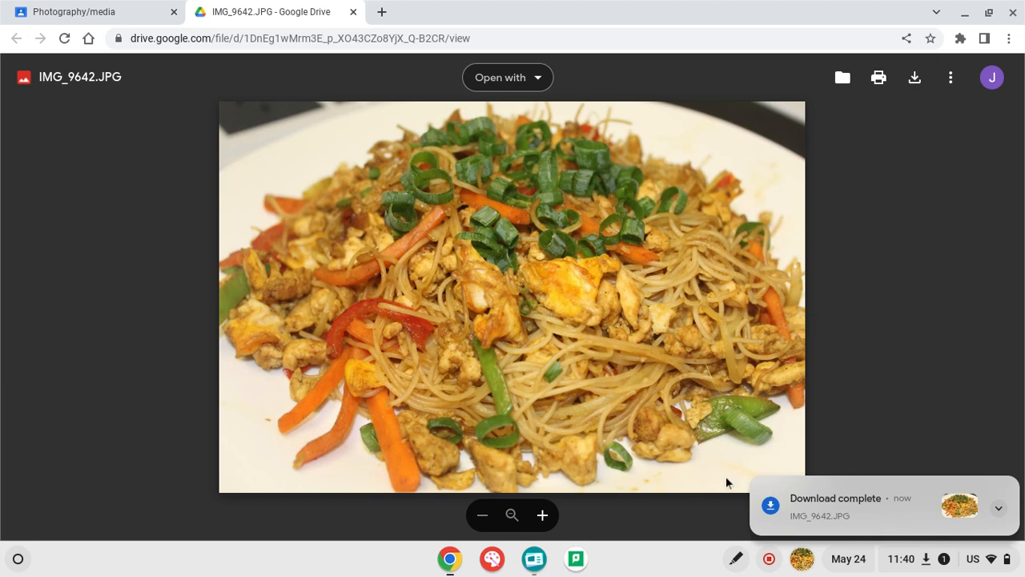